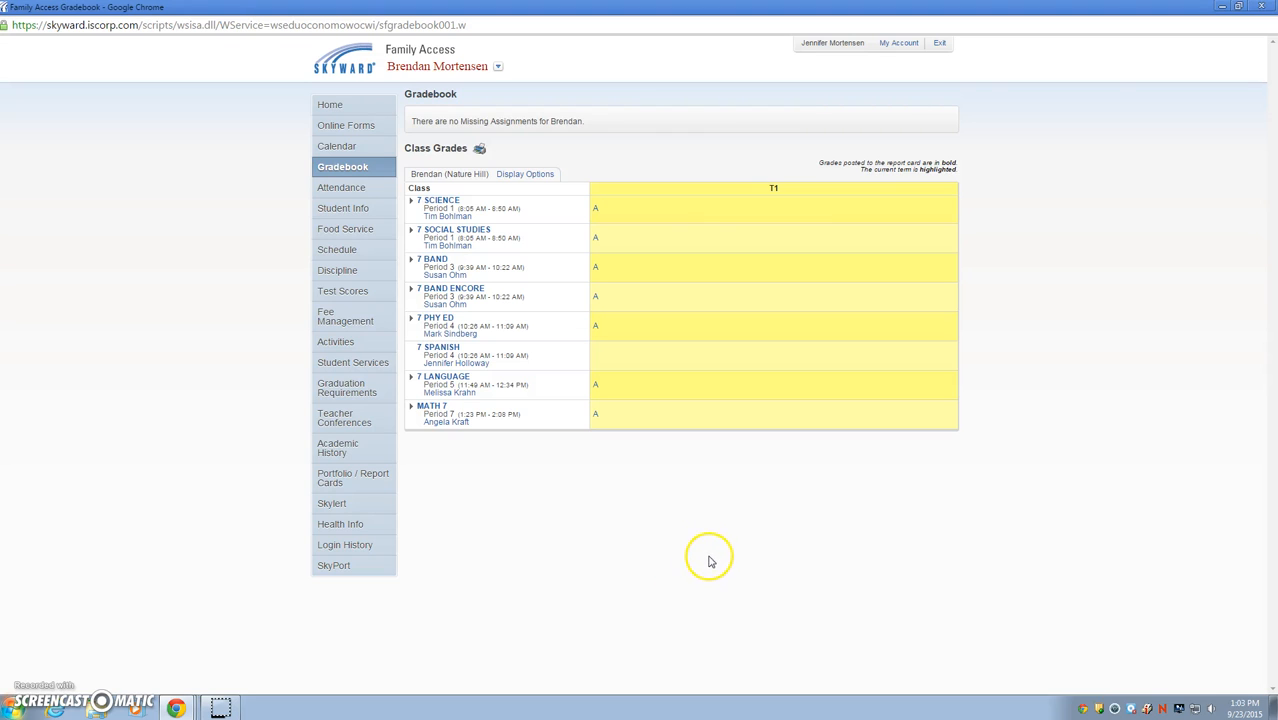
mouse_move(728, 545)
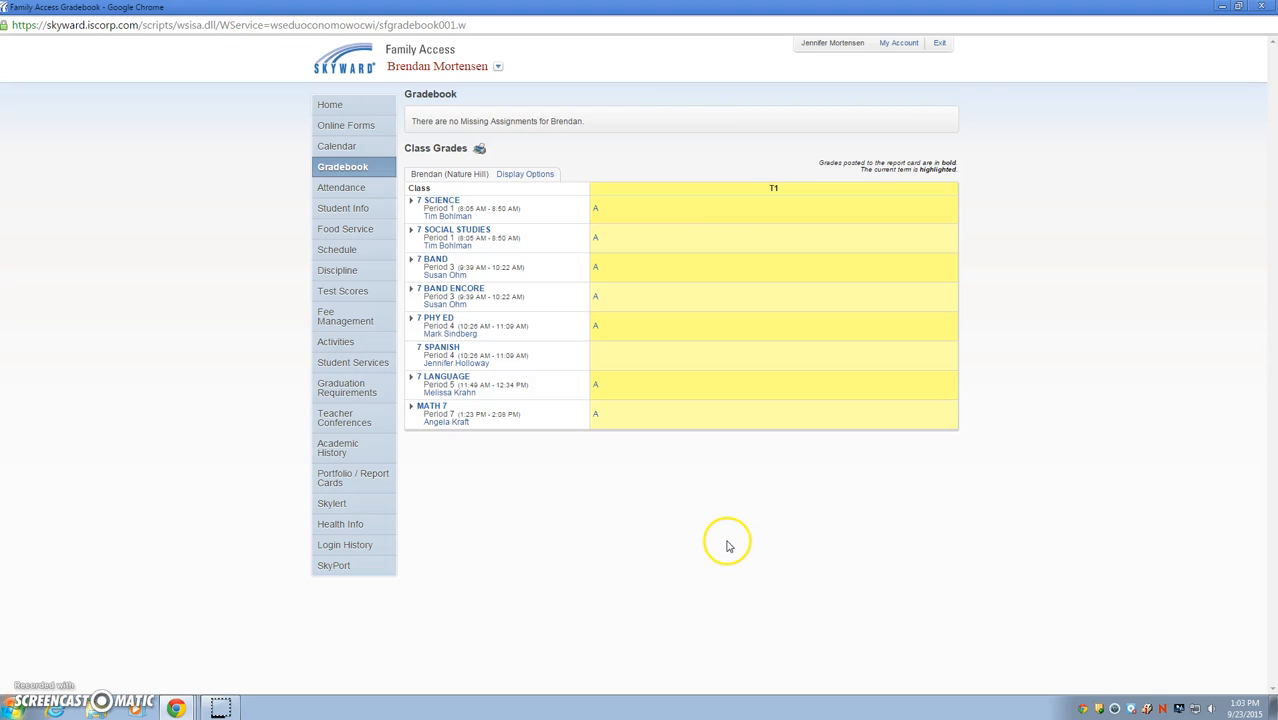
mouse_move(725, 543)
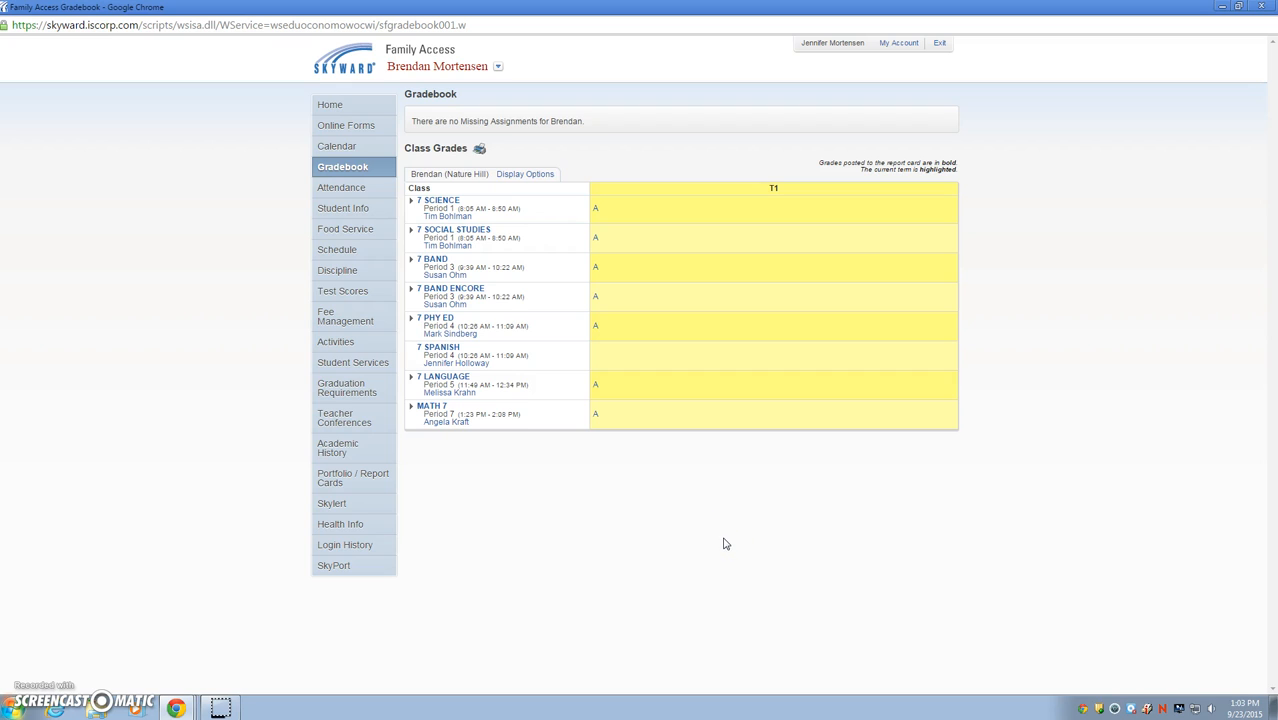
mouse_move(733, 545)
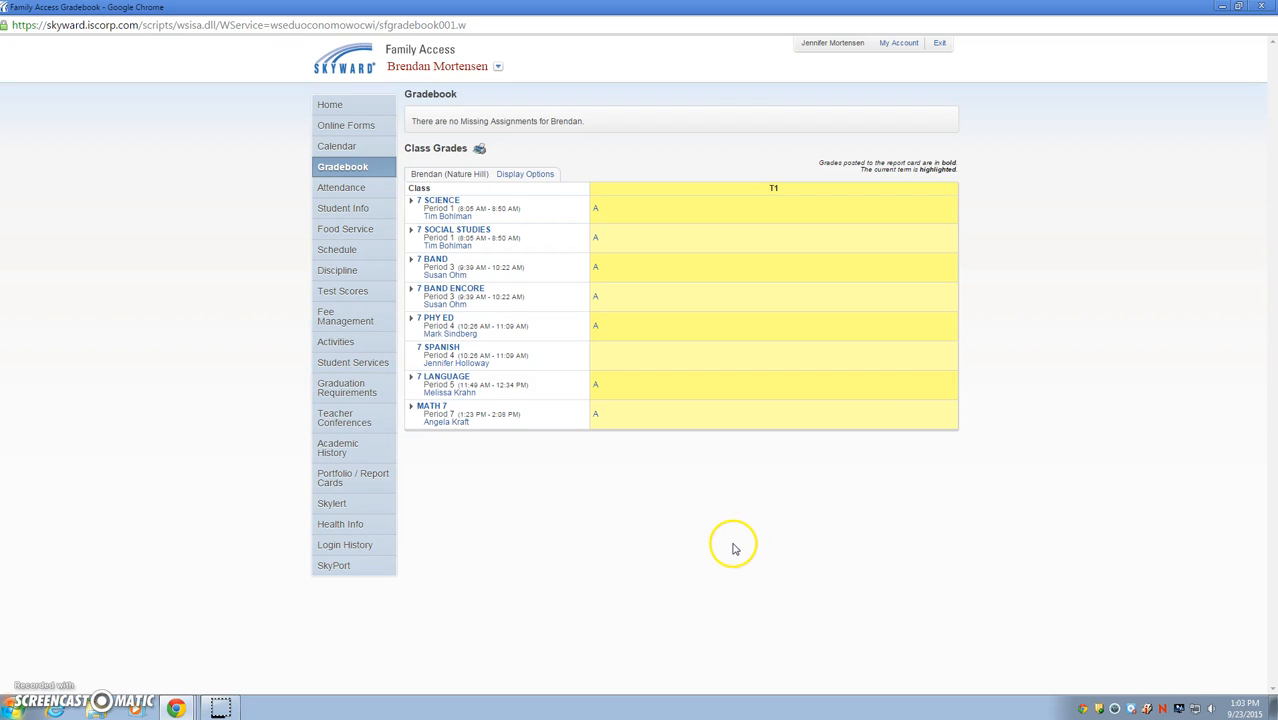
mouse_move(778, 544)
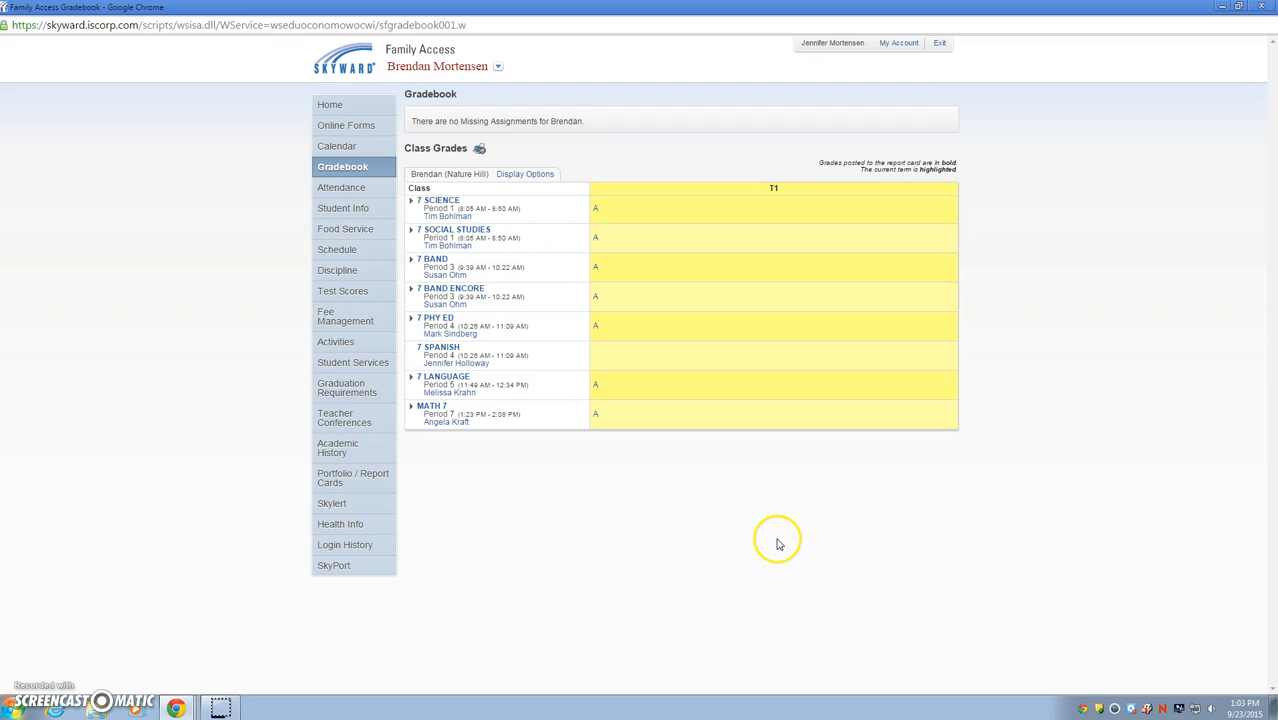
mouse_move(798, 540)
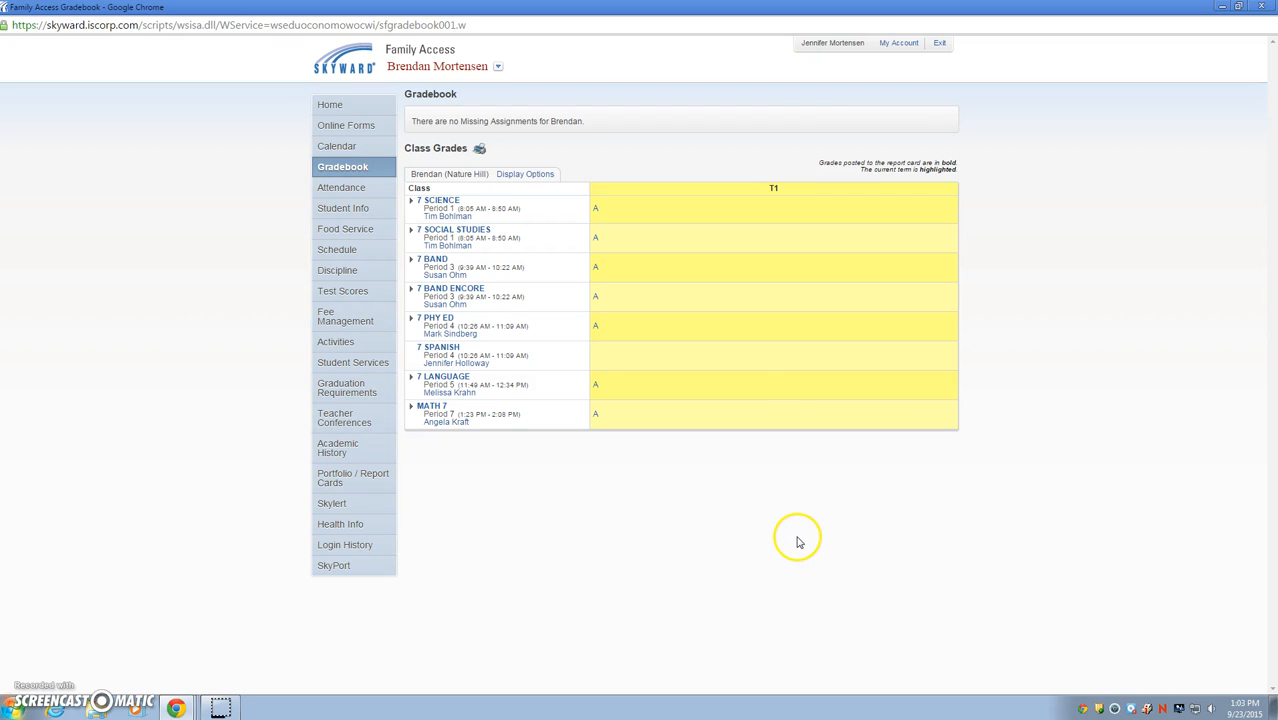
mouse_move(815, 527)
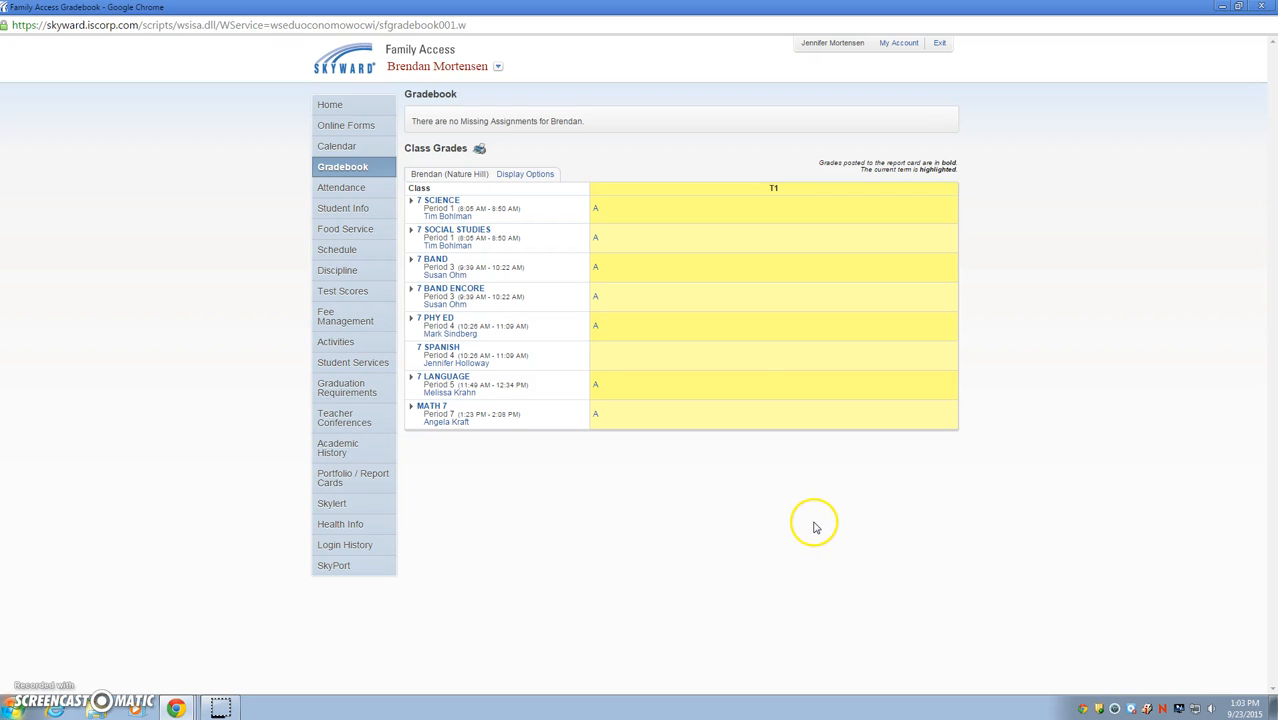
mouse_move(810, 535)
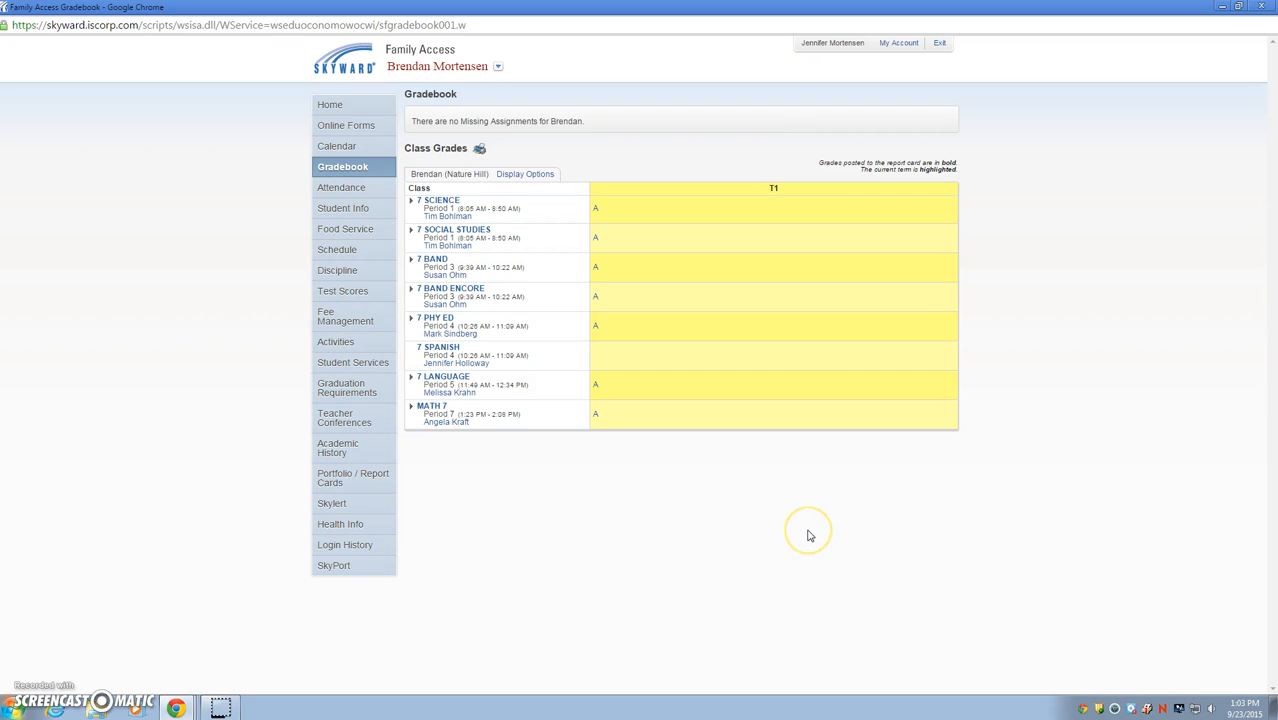
mouse_move(812, 532)
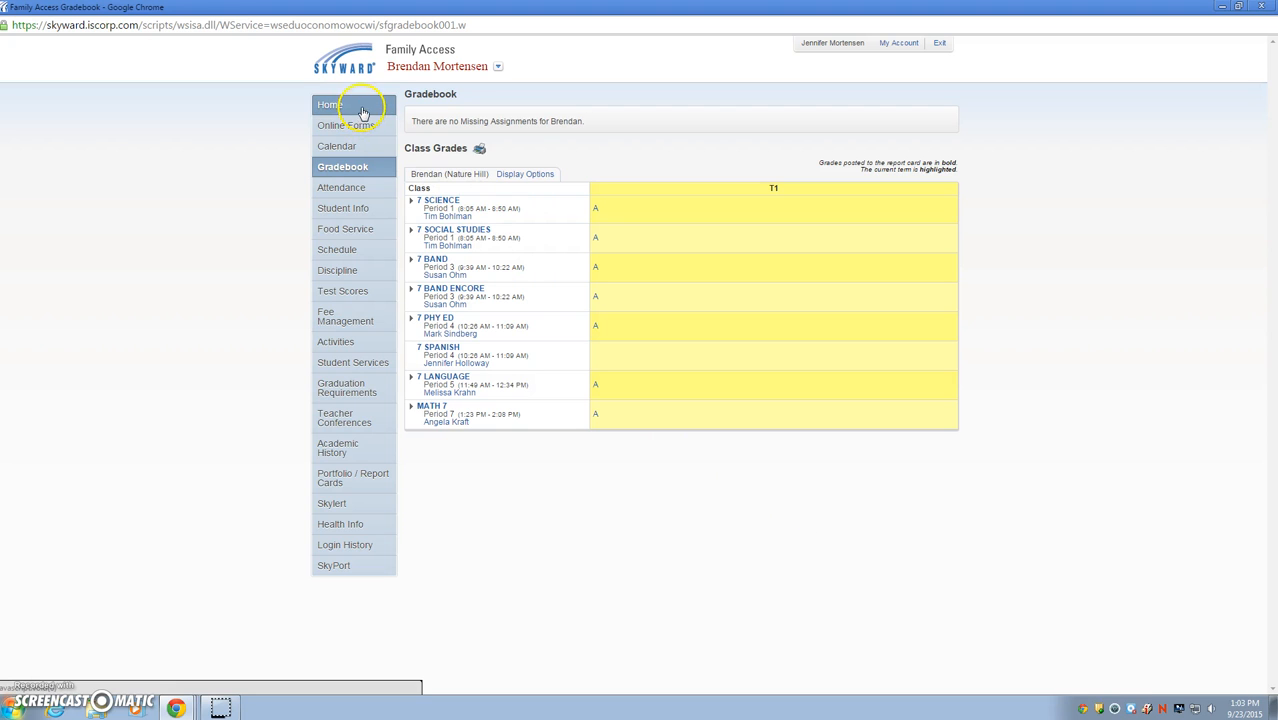
mouse_move(330, 477)
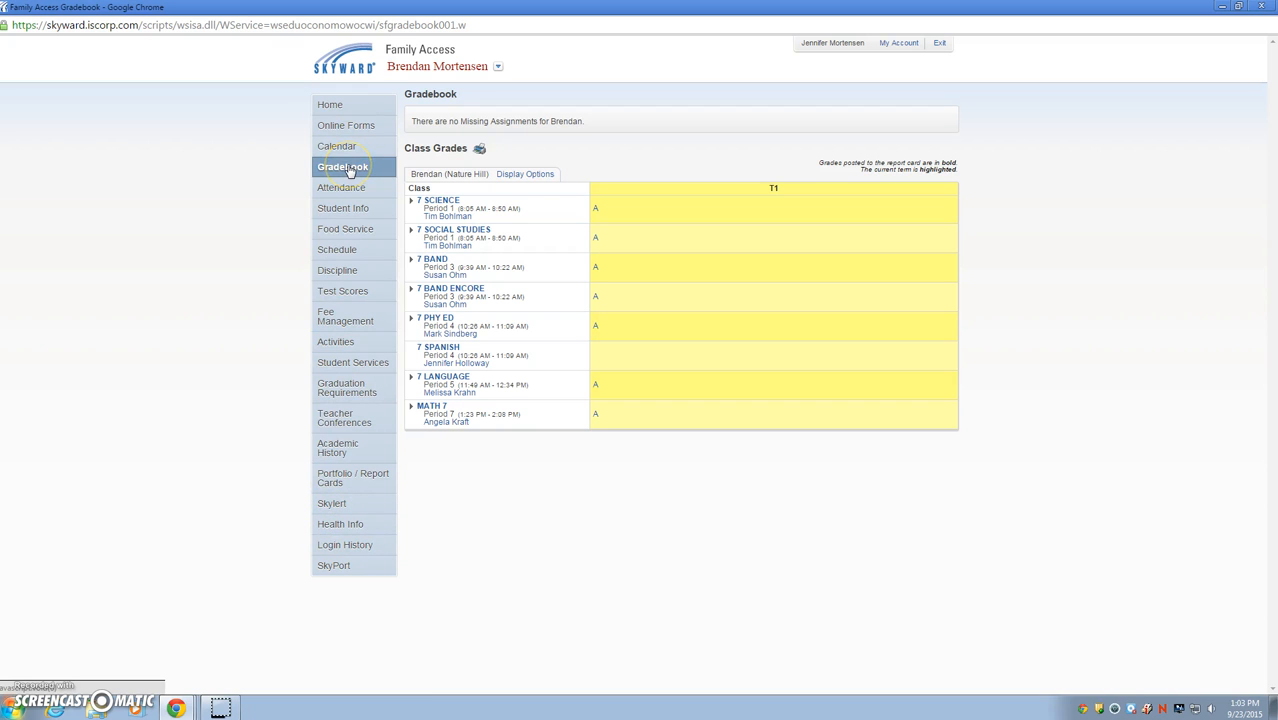
mouse_move(470, 233)
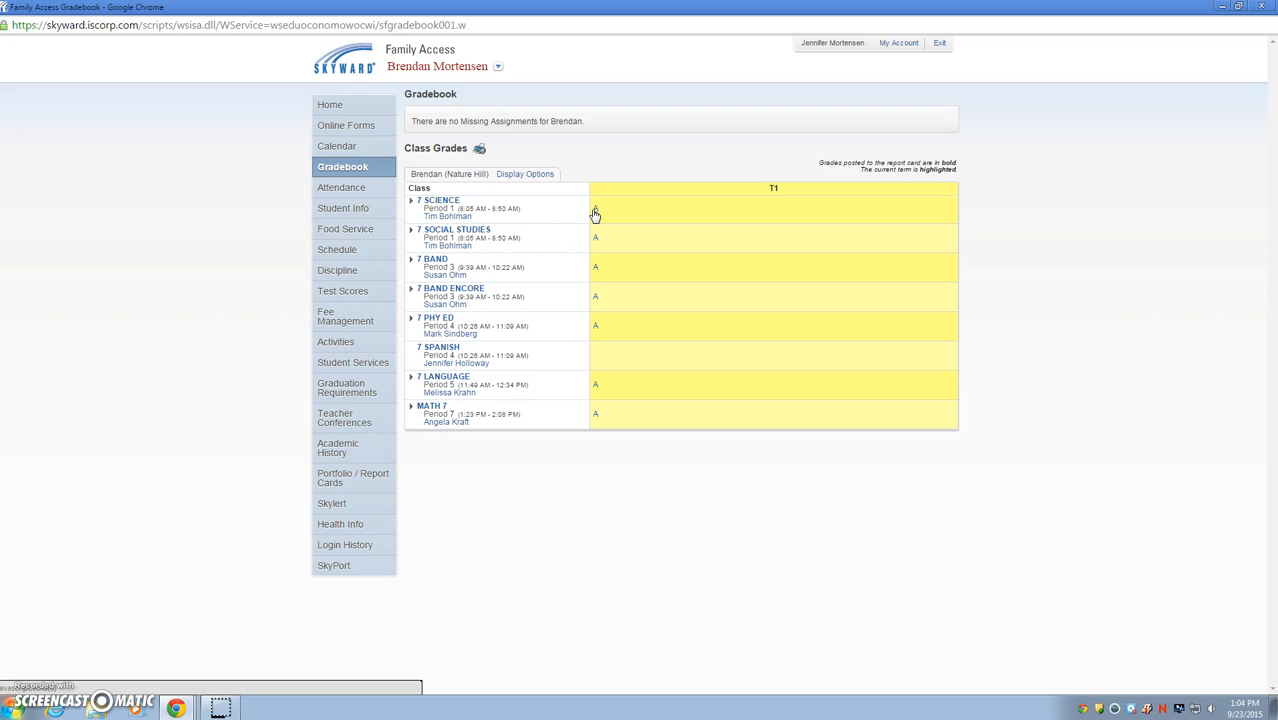
mouse_move(559, 408)
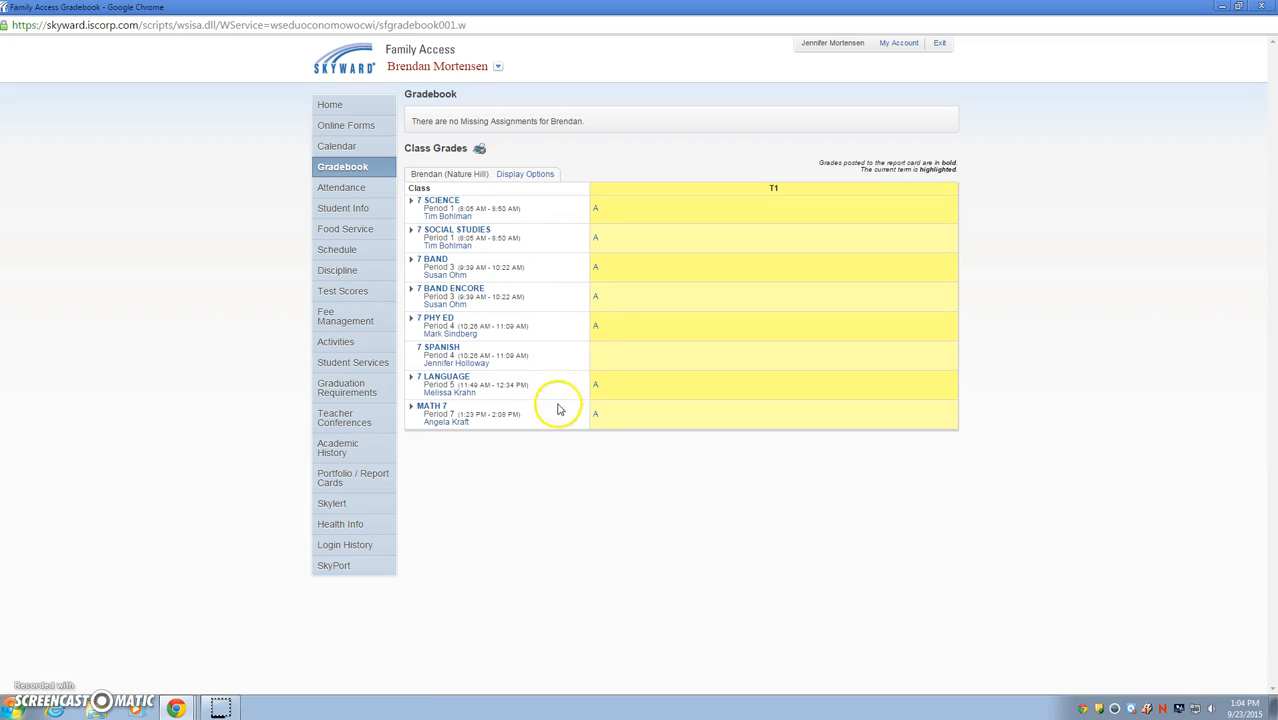
mouse_move(601, 462)
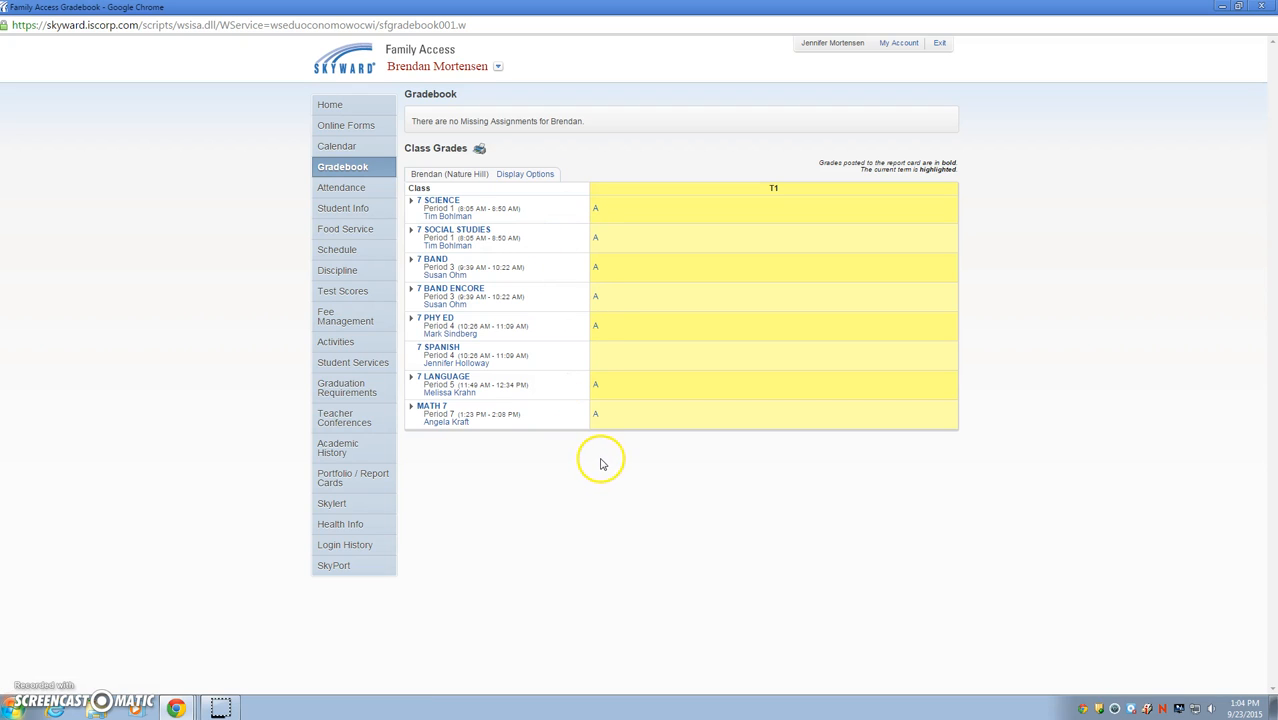
mouse_move(597, 213)
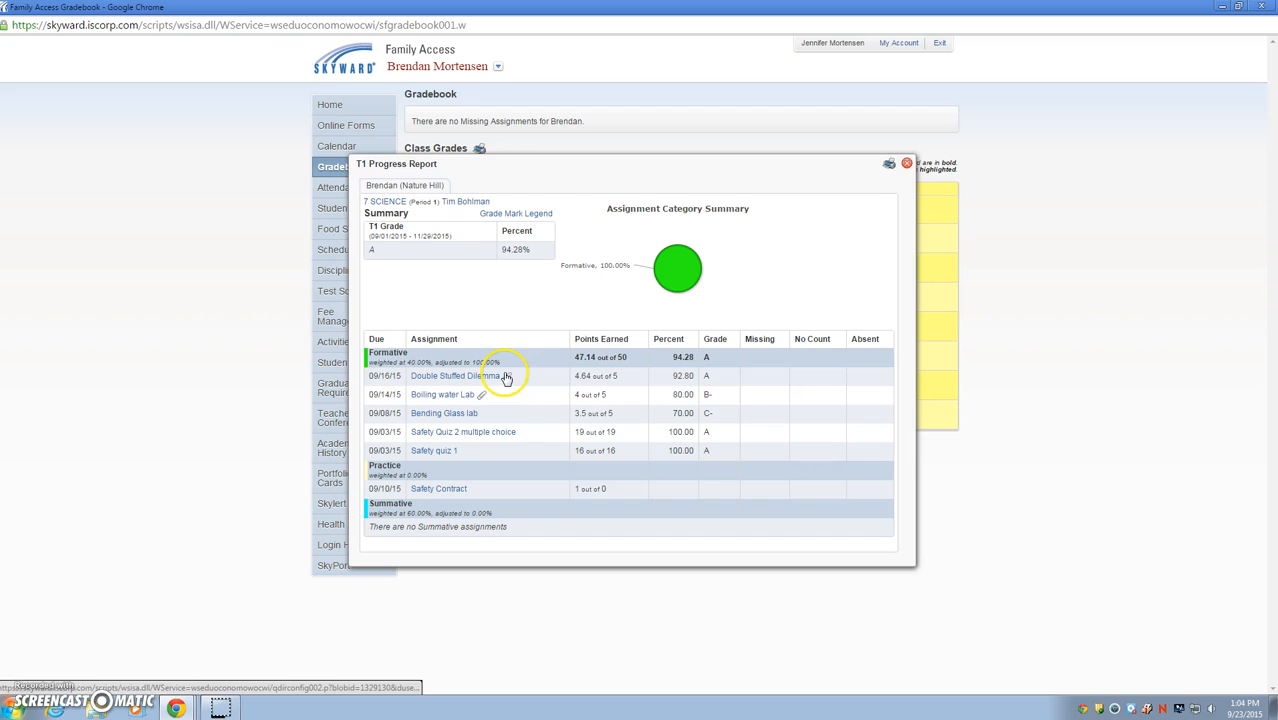
mouse_move(520, 440)
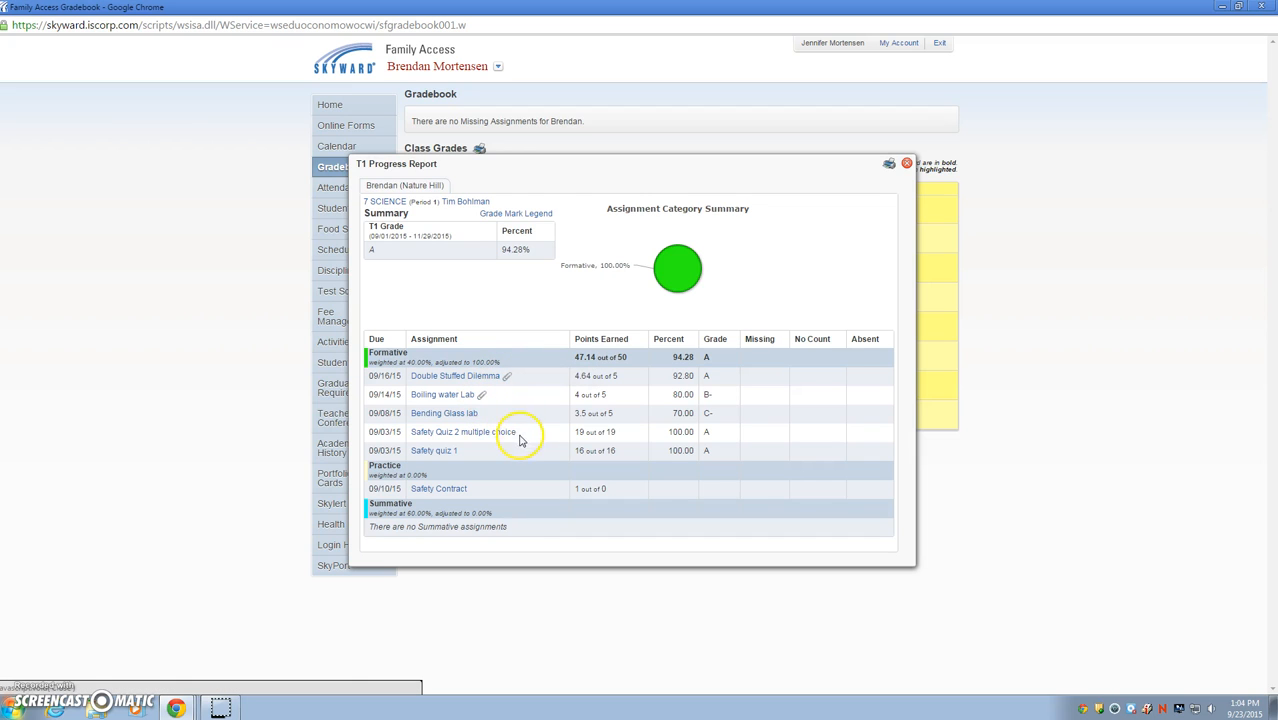
mouse_move(558, 422)
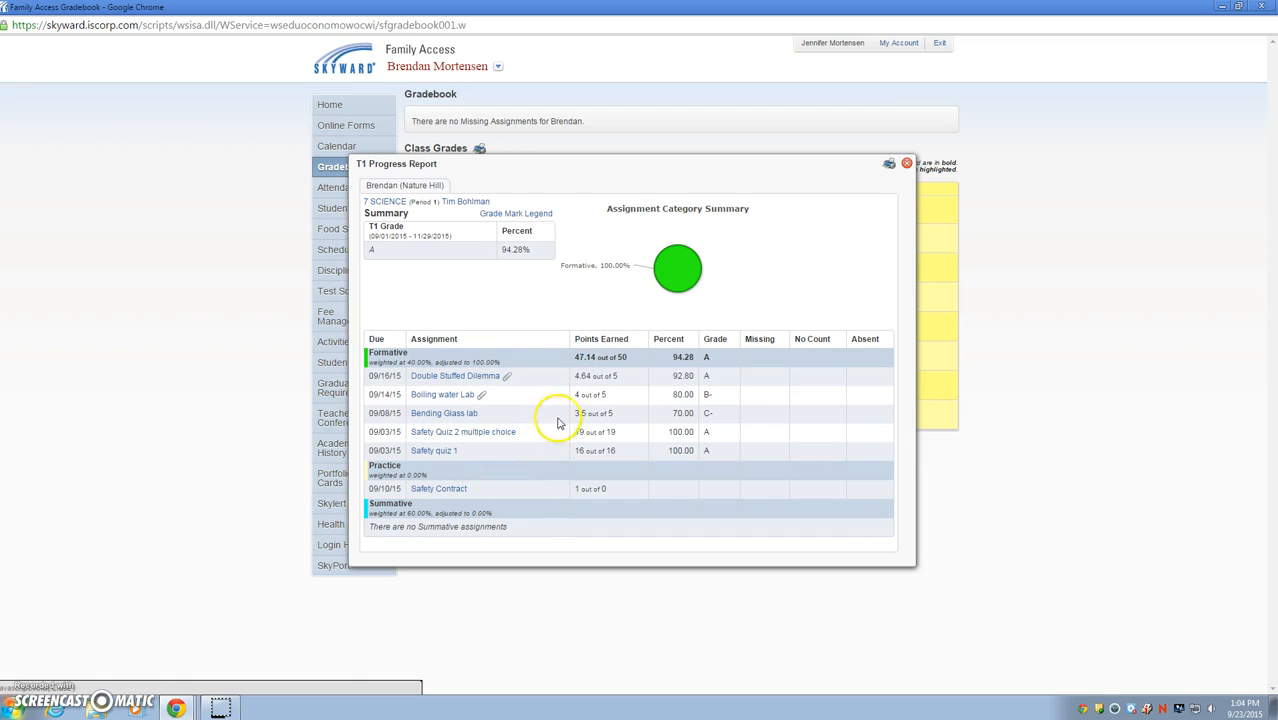
mouse_move(643, 462)
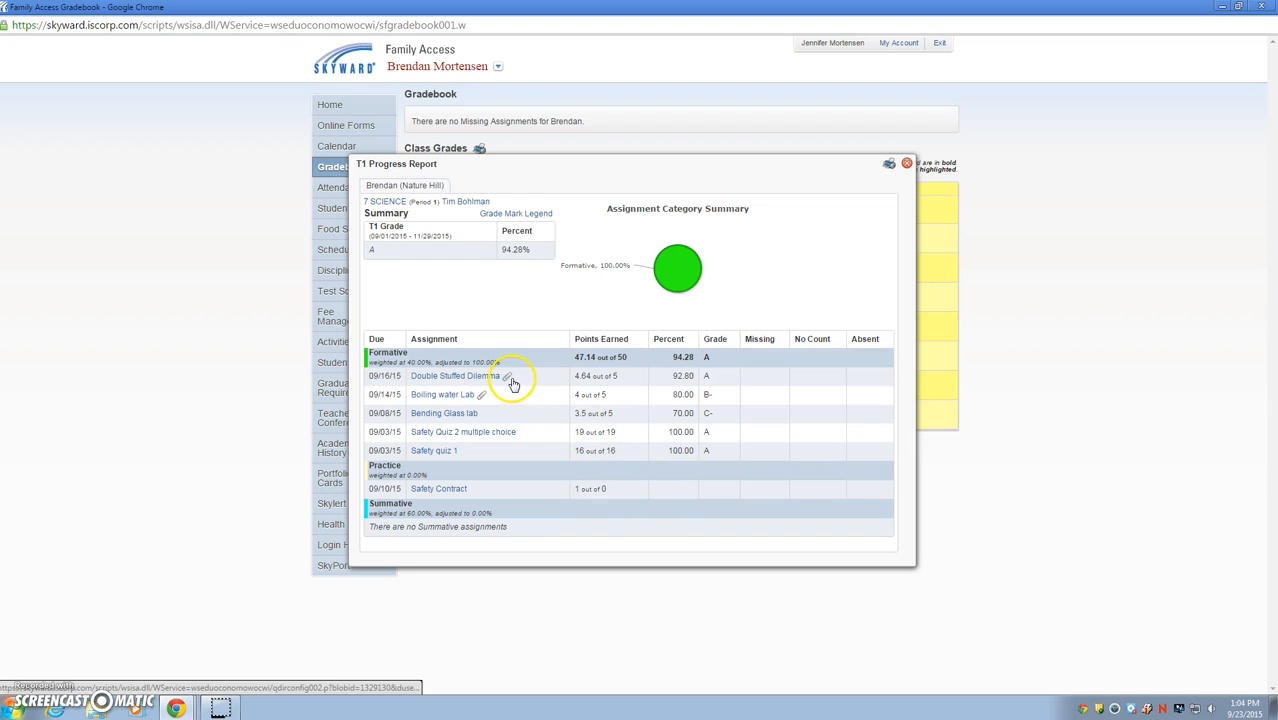
mouse_move(512, 383)
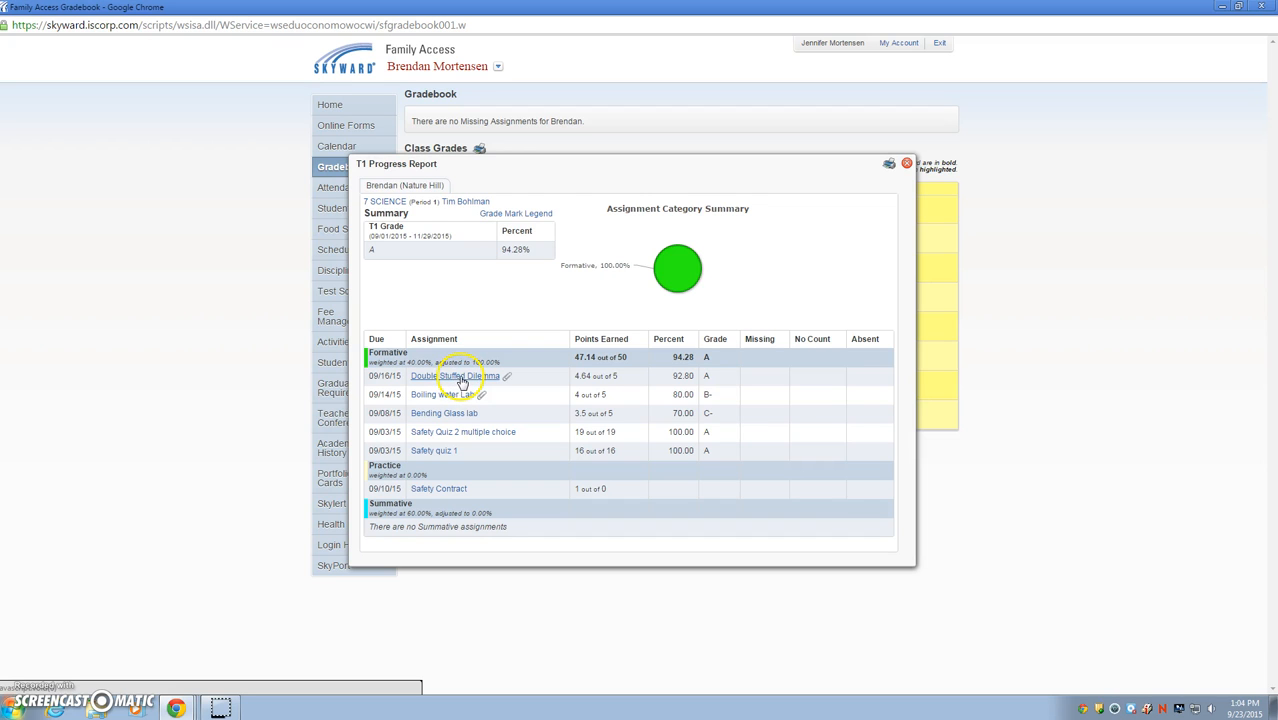
Download the Double Stuffed Dilemma attachment and open the Oreo Cookie Lab worksheet in Word.
click(455, 376)
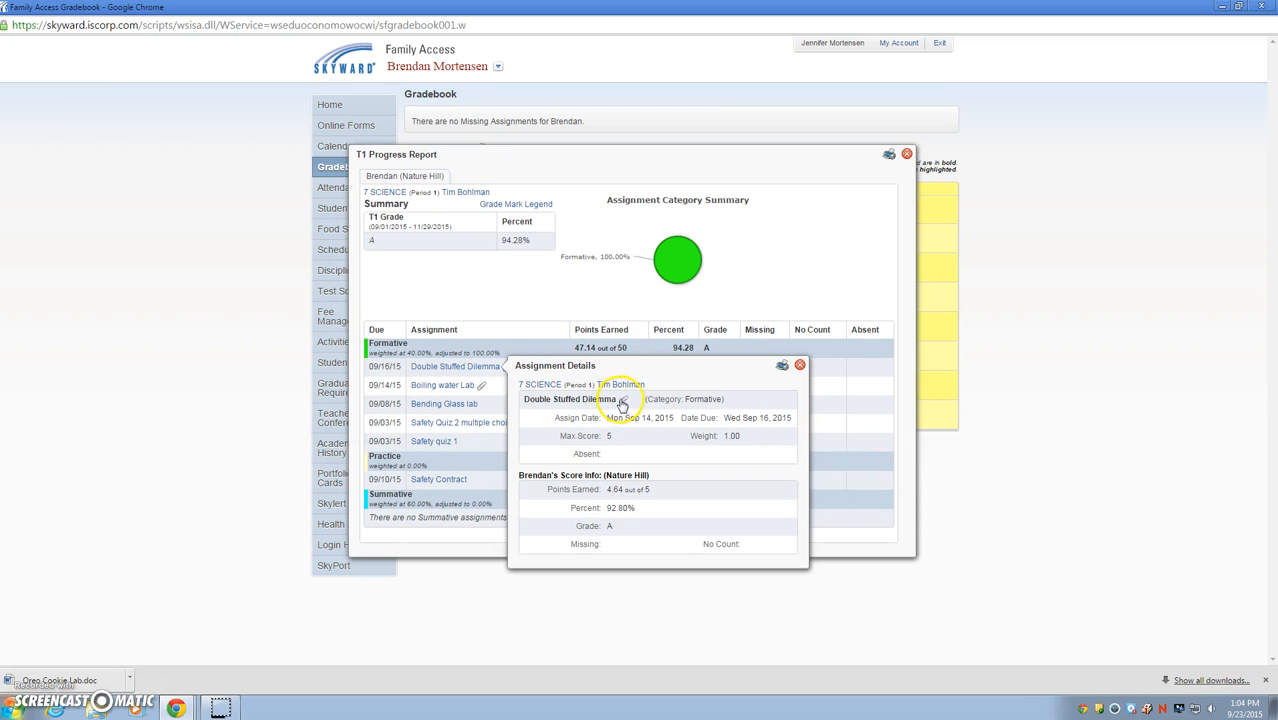
mouse_move(625, 399)
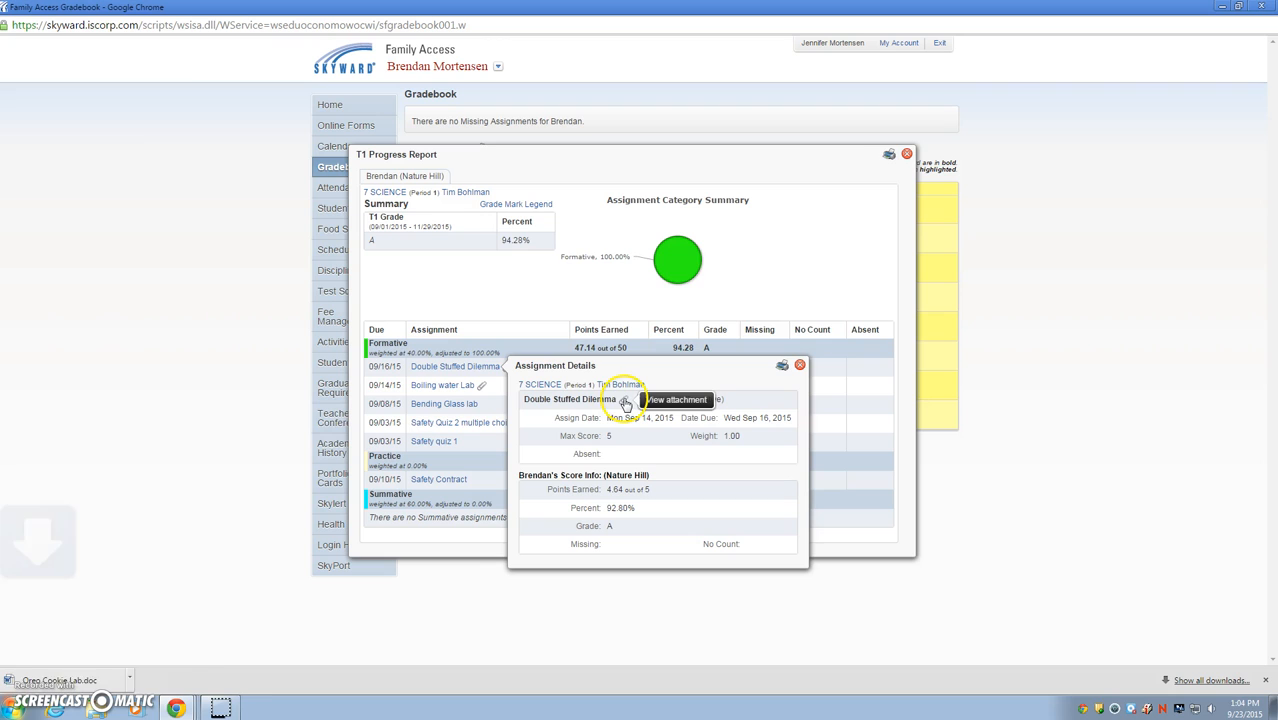
click(677, 399)
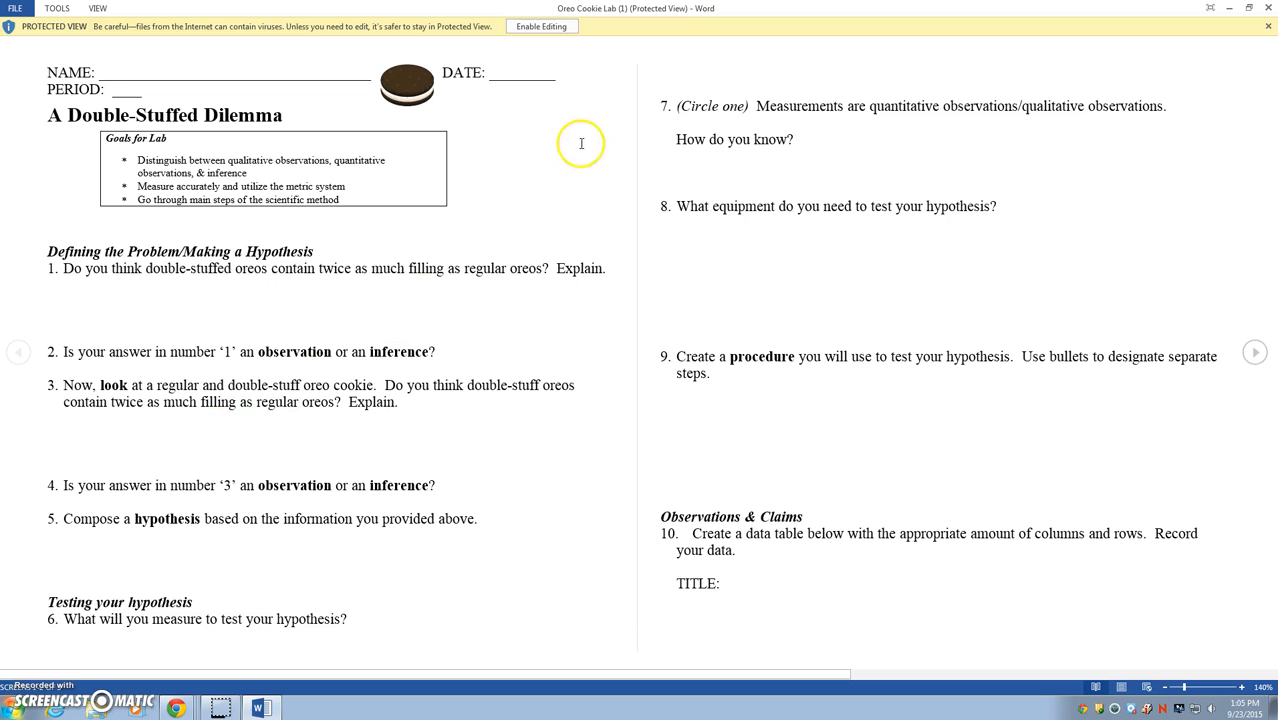
Enable editing on the Oreo Cookie Lab worksheet and show Word's file Info page.
click(542, 26)
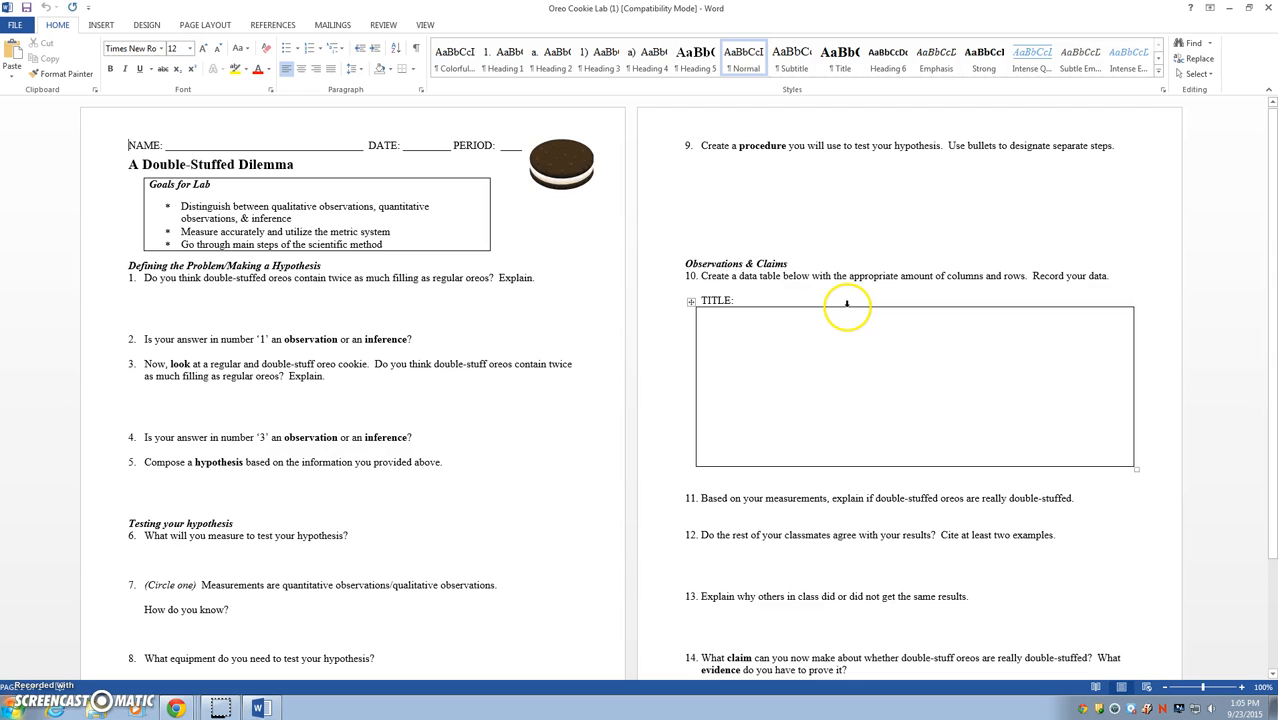
mouse_move(823, 305)
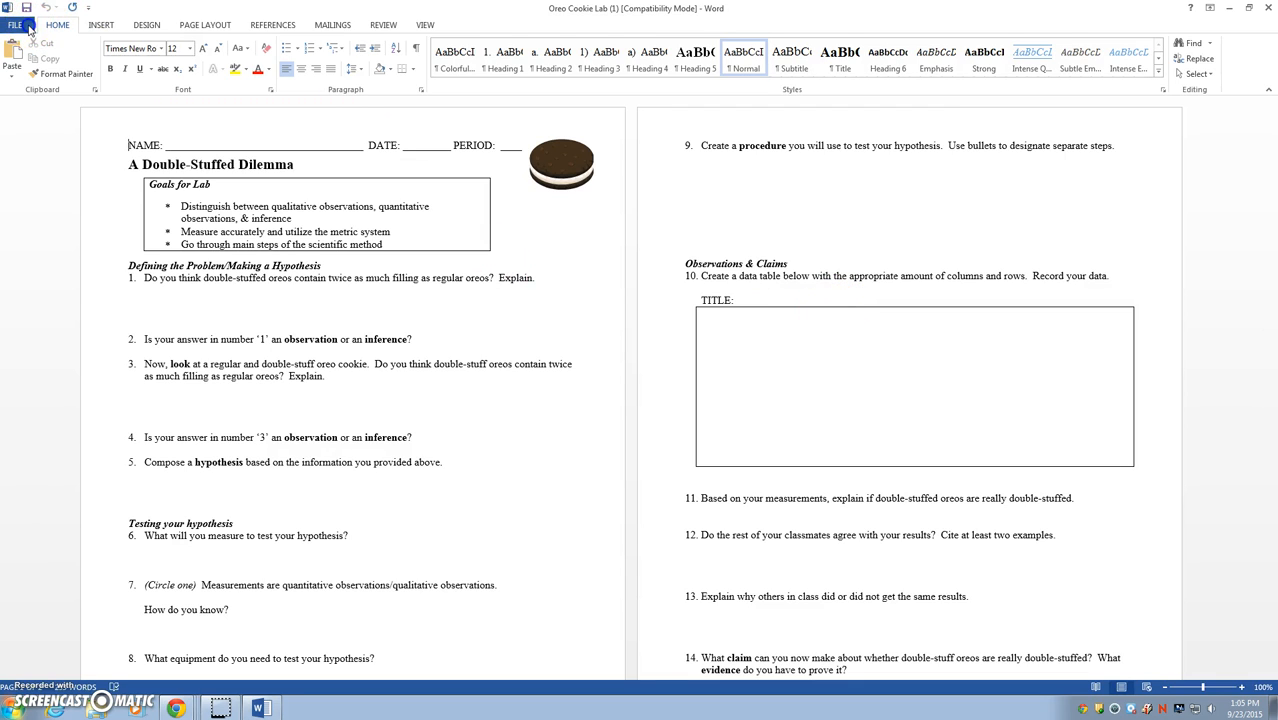
click(15, 24)
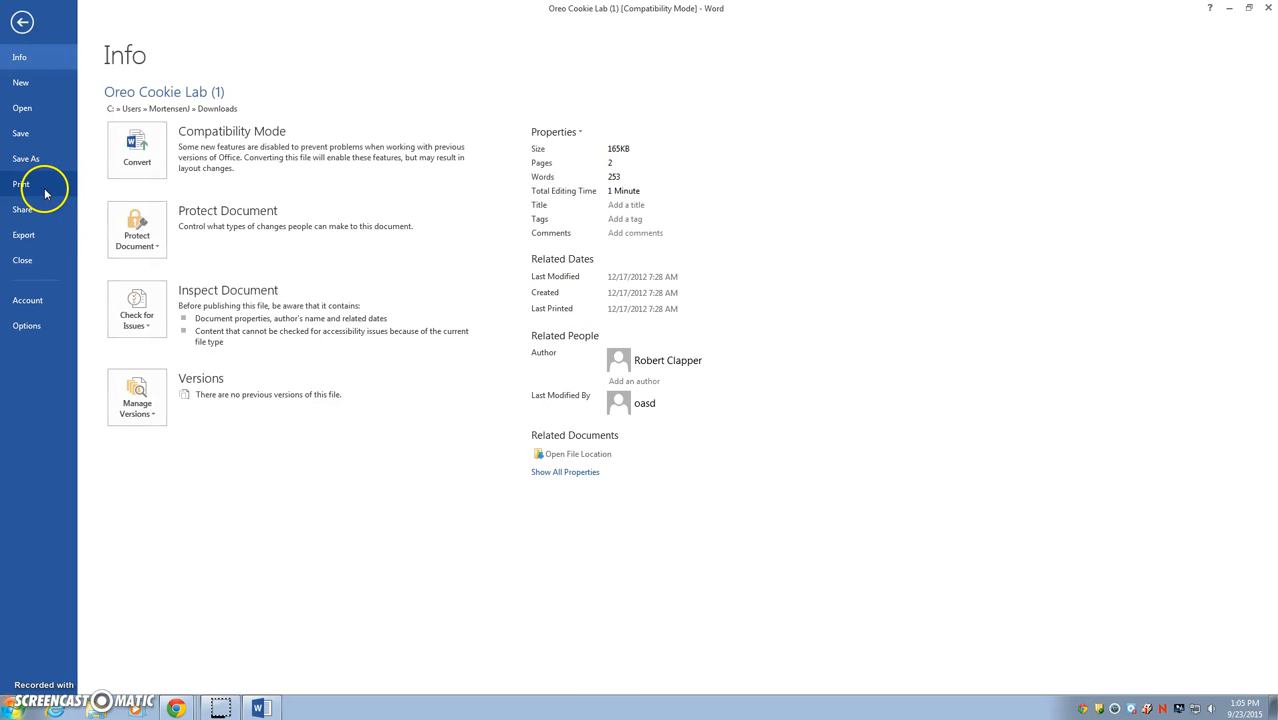
mouse_move(1267, 12)
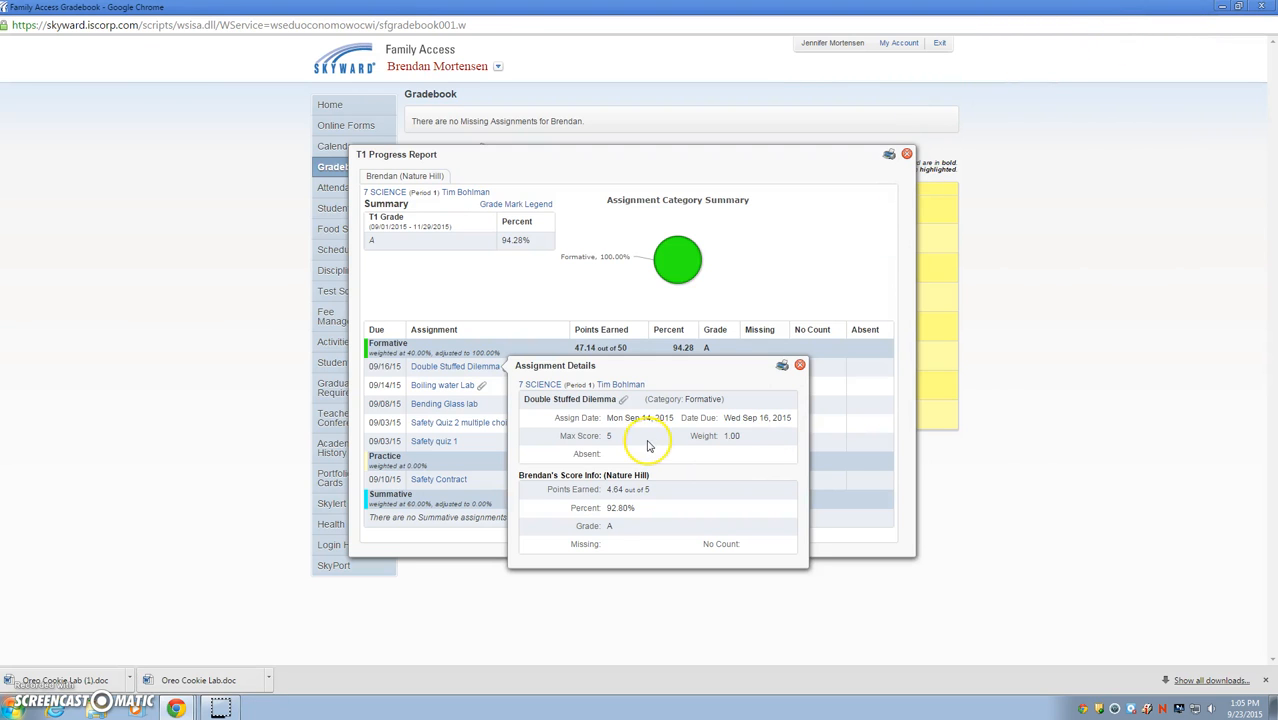
mouse_move(630, 410)
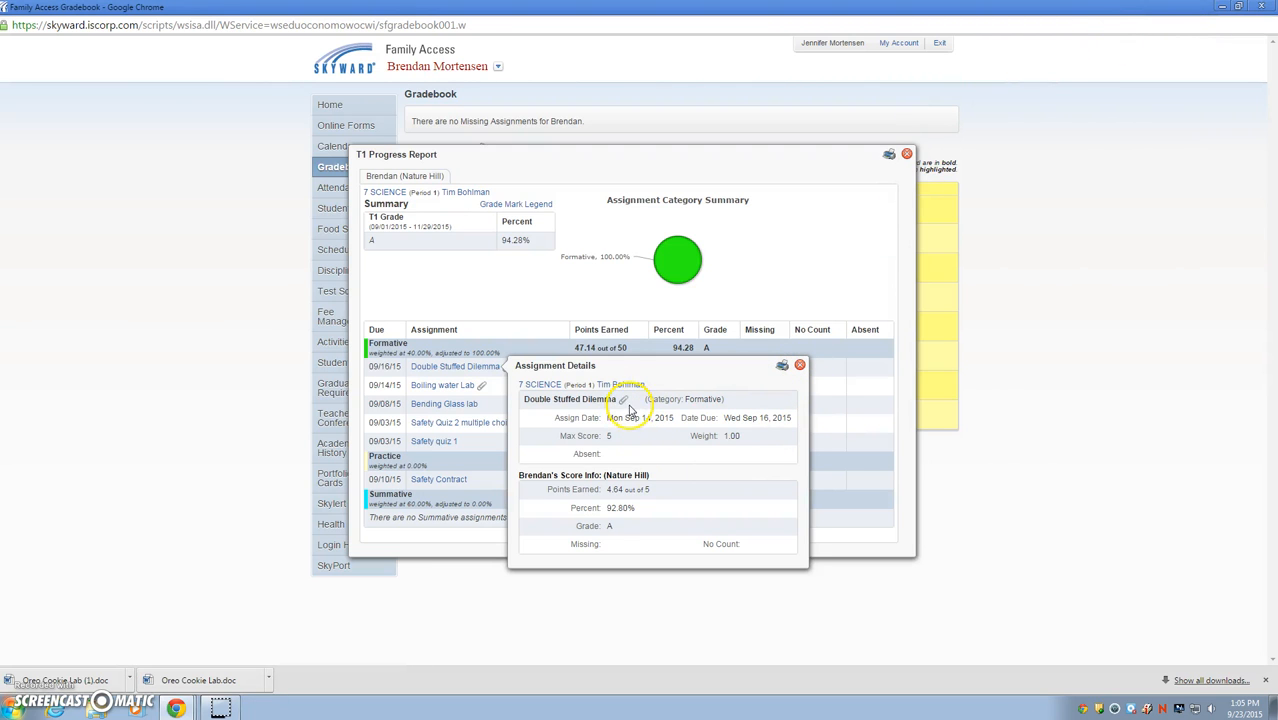
mouse_move(623, 399)
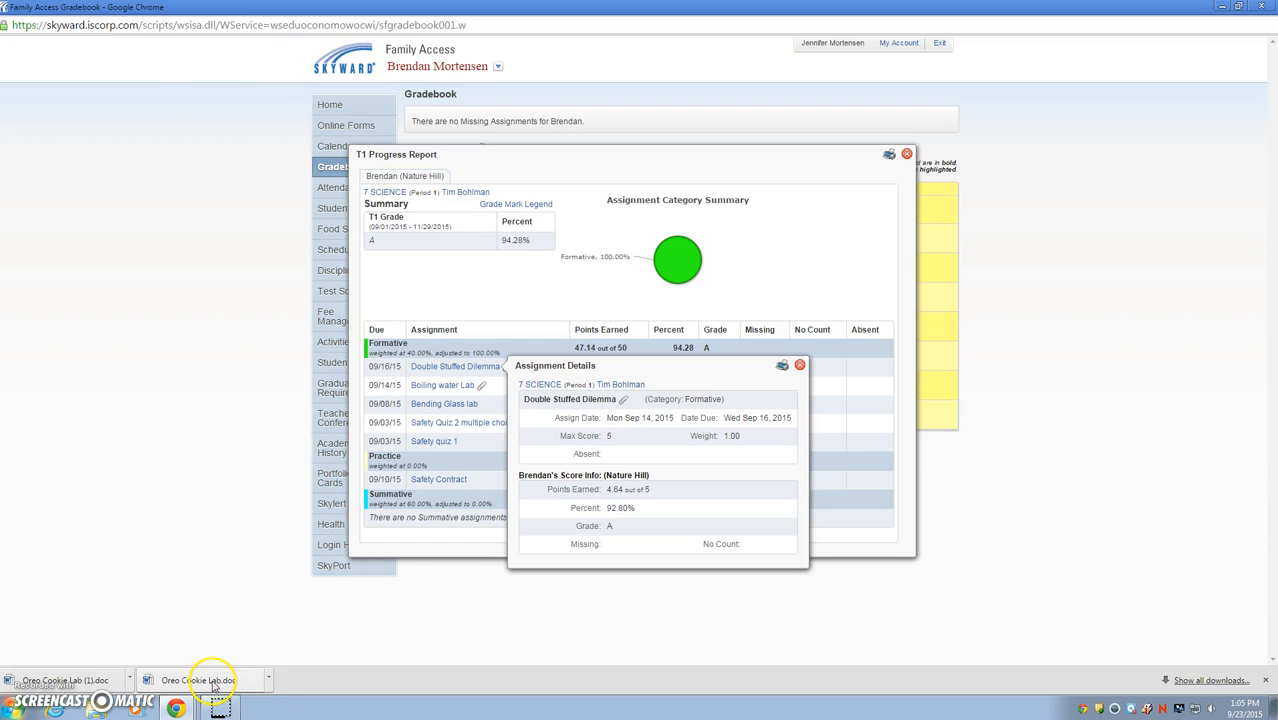
mouse_move(210, 680)
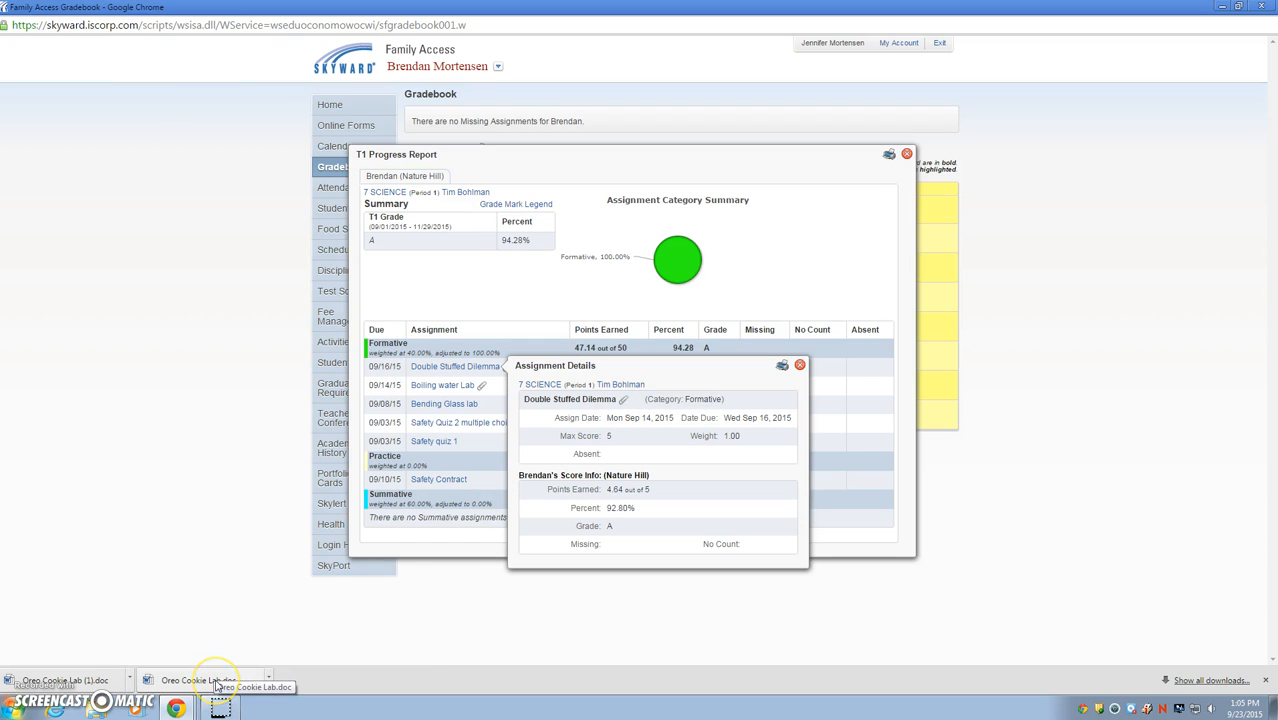